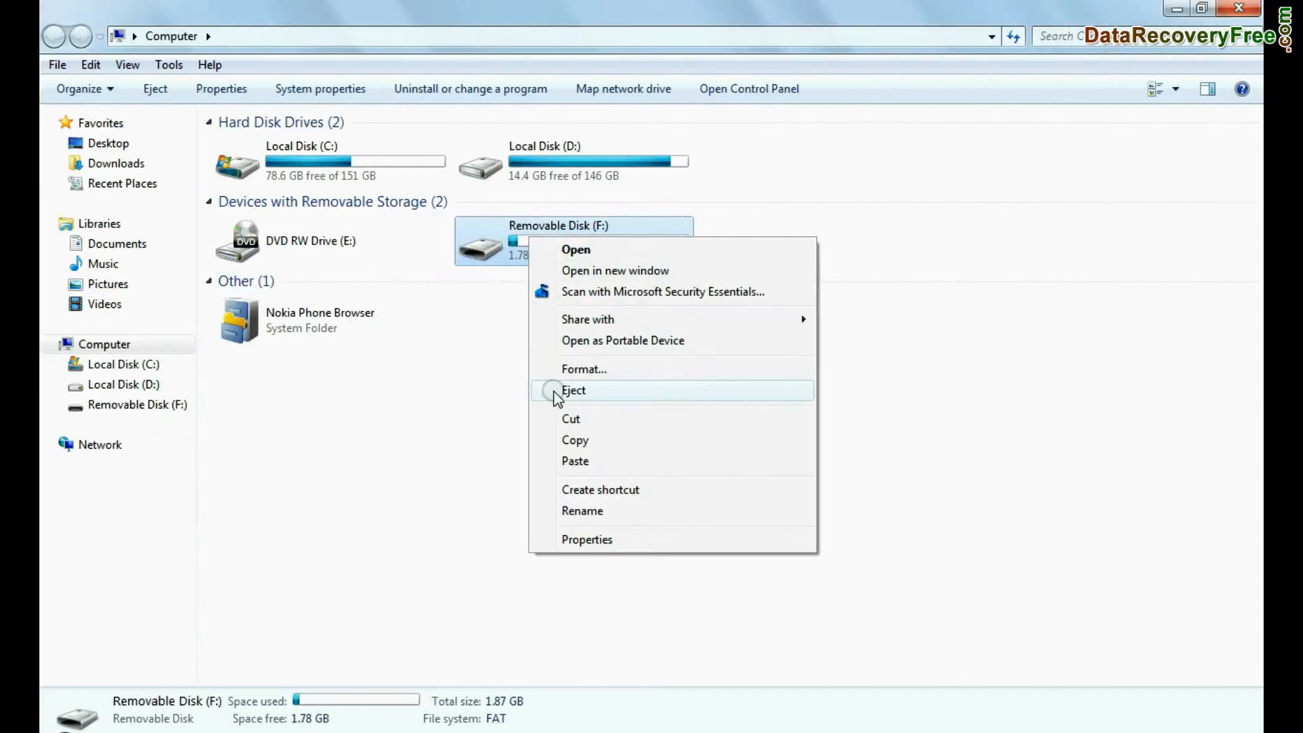
- Quick-format Removable Disk (F:) as FAT, confirming the erase warning and the Format Complete notice
left_click(584, 369)
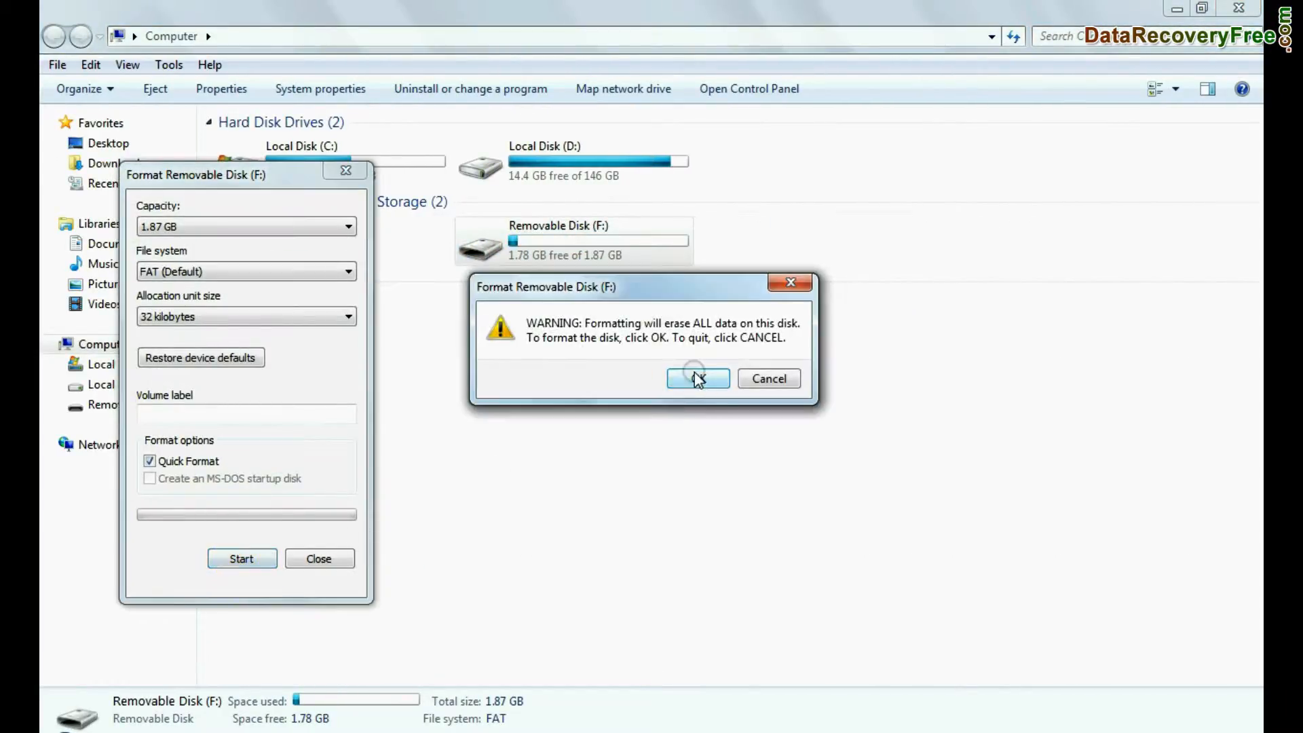
left_click(696, 379)
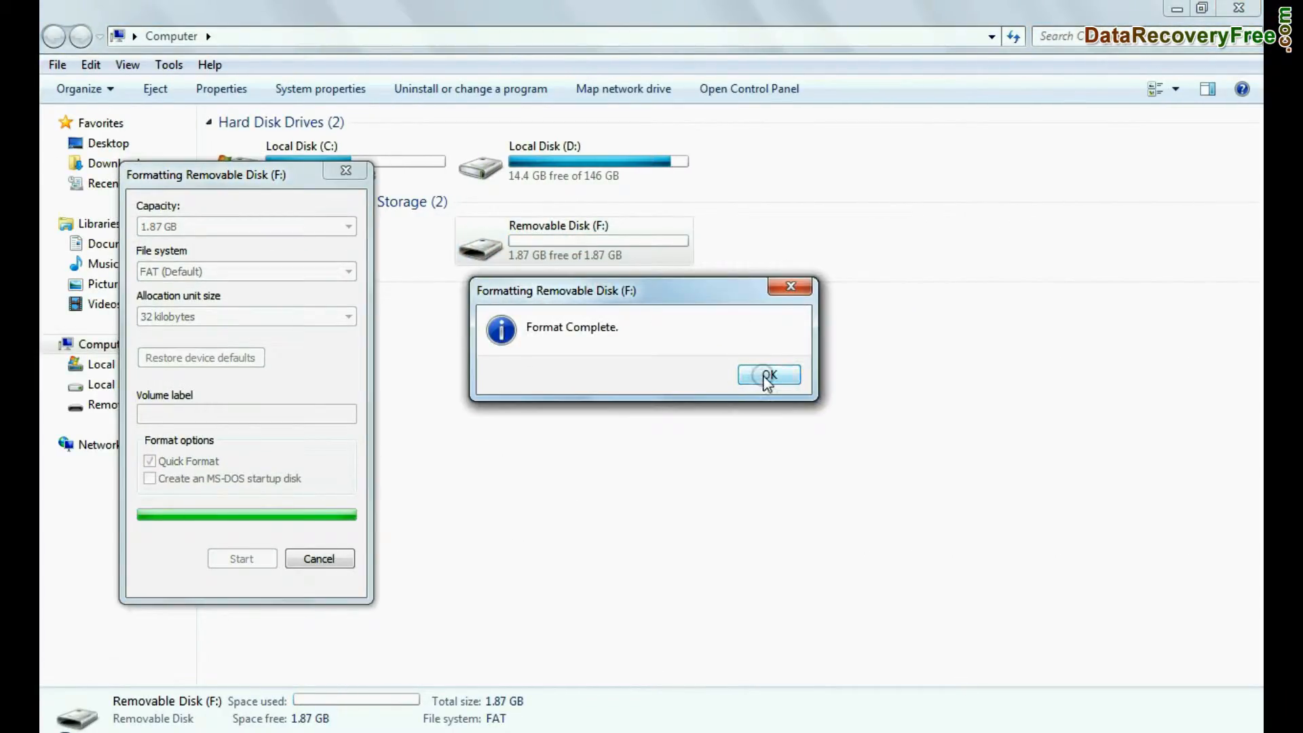
left_click(765, 375)
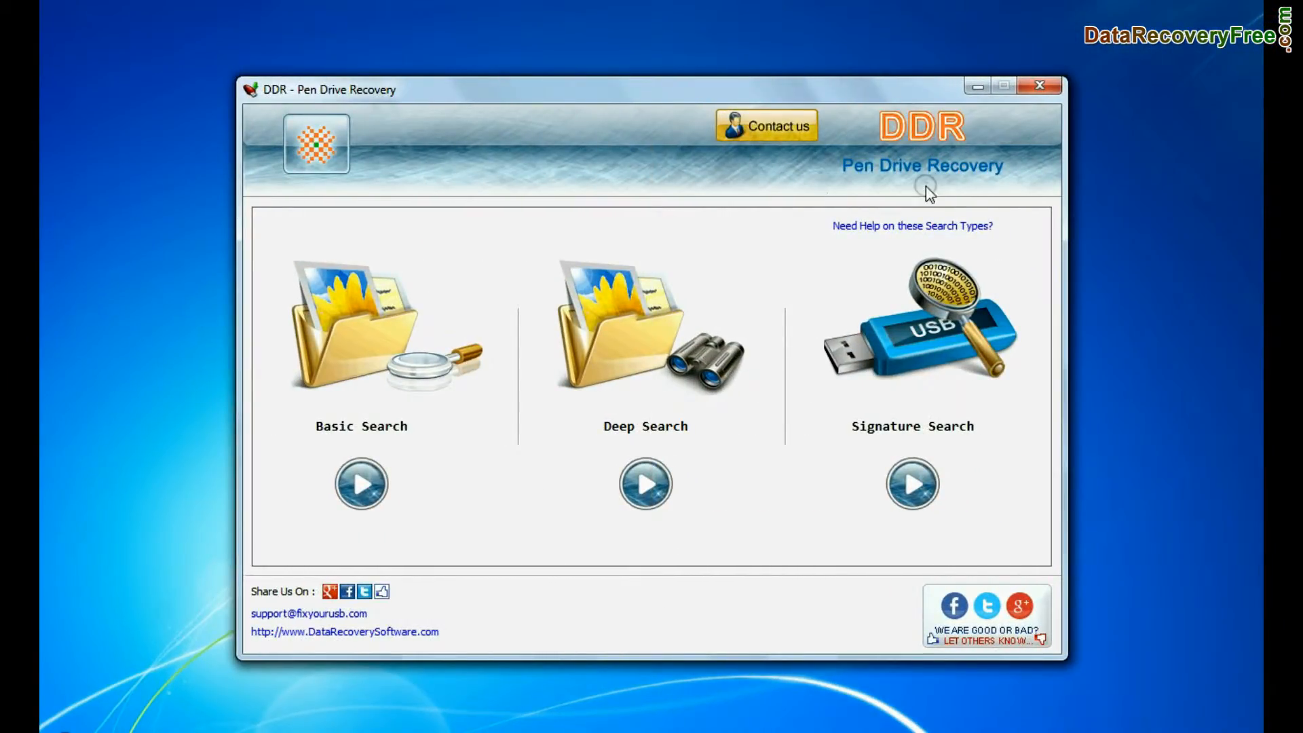
mouse_move(337, 446)
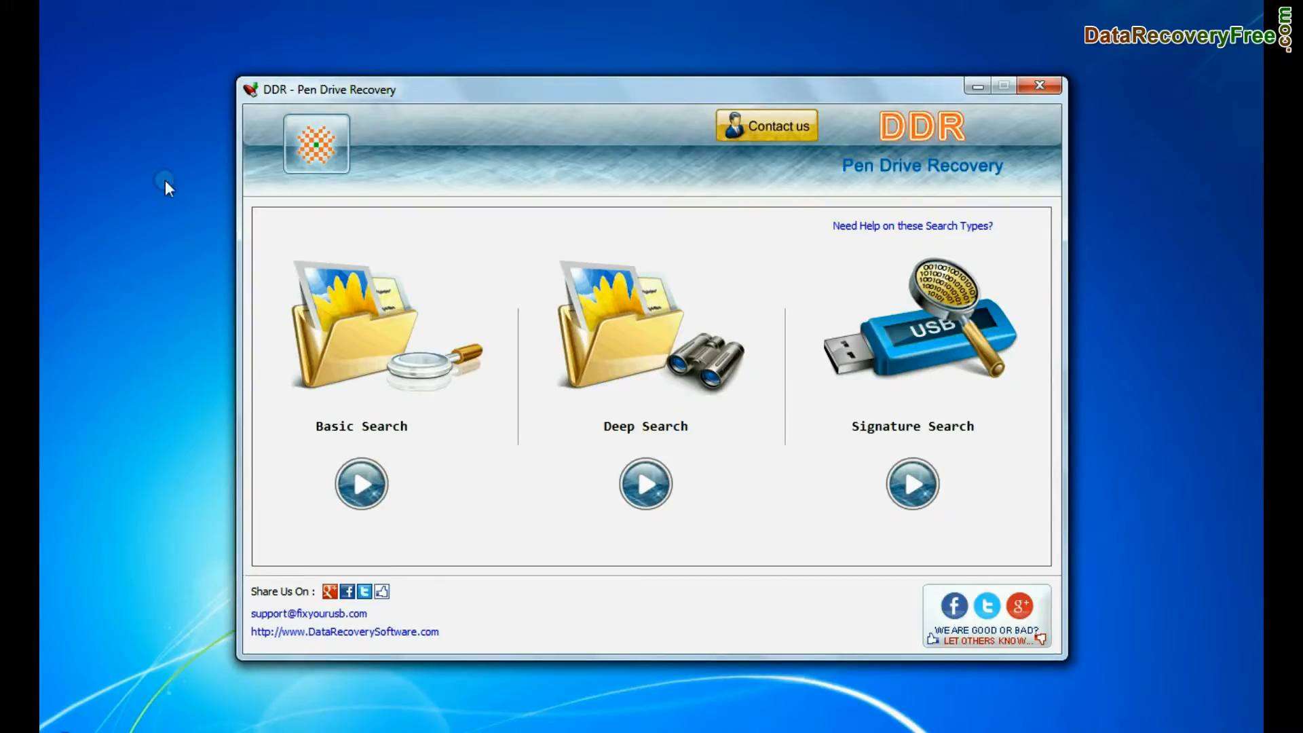
left_click(361, 484)
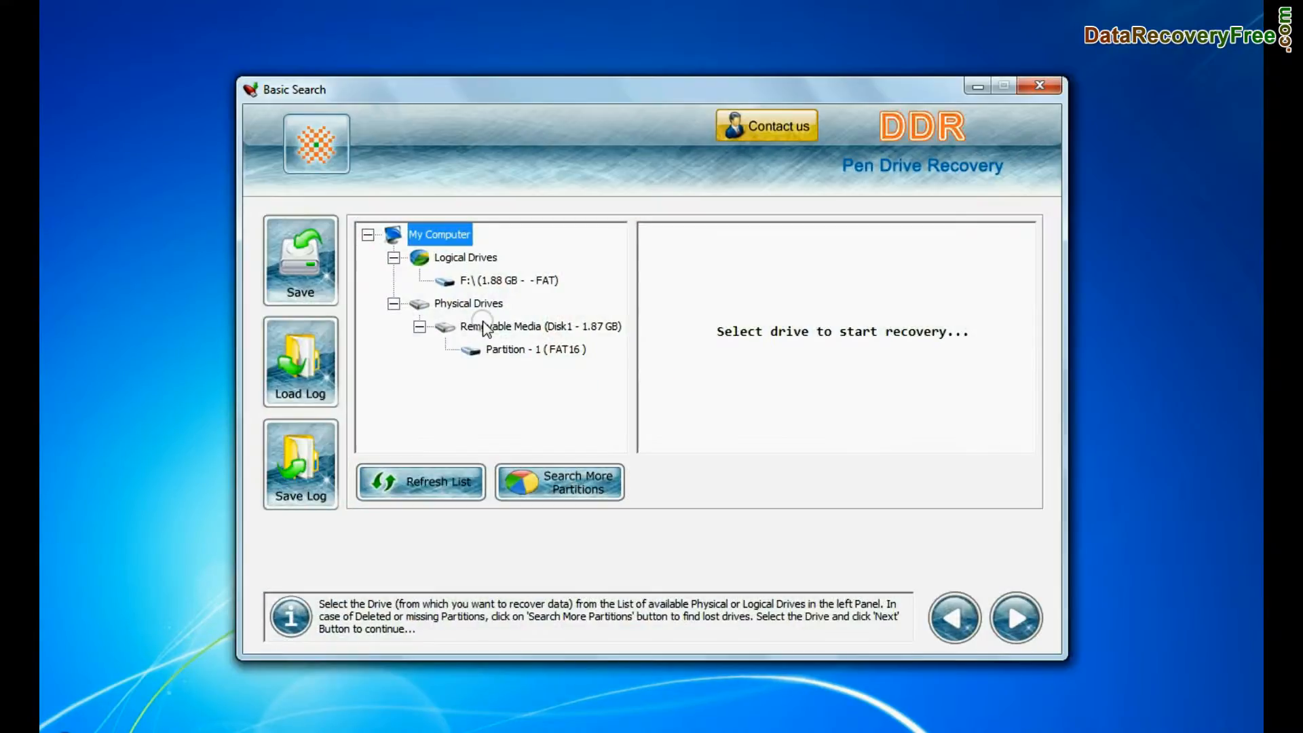
left_click(535, 349)
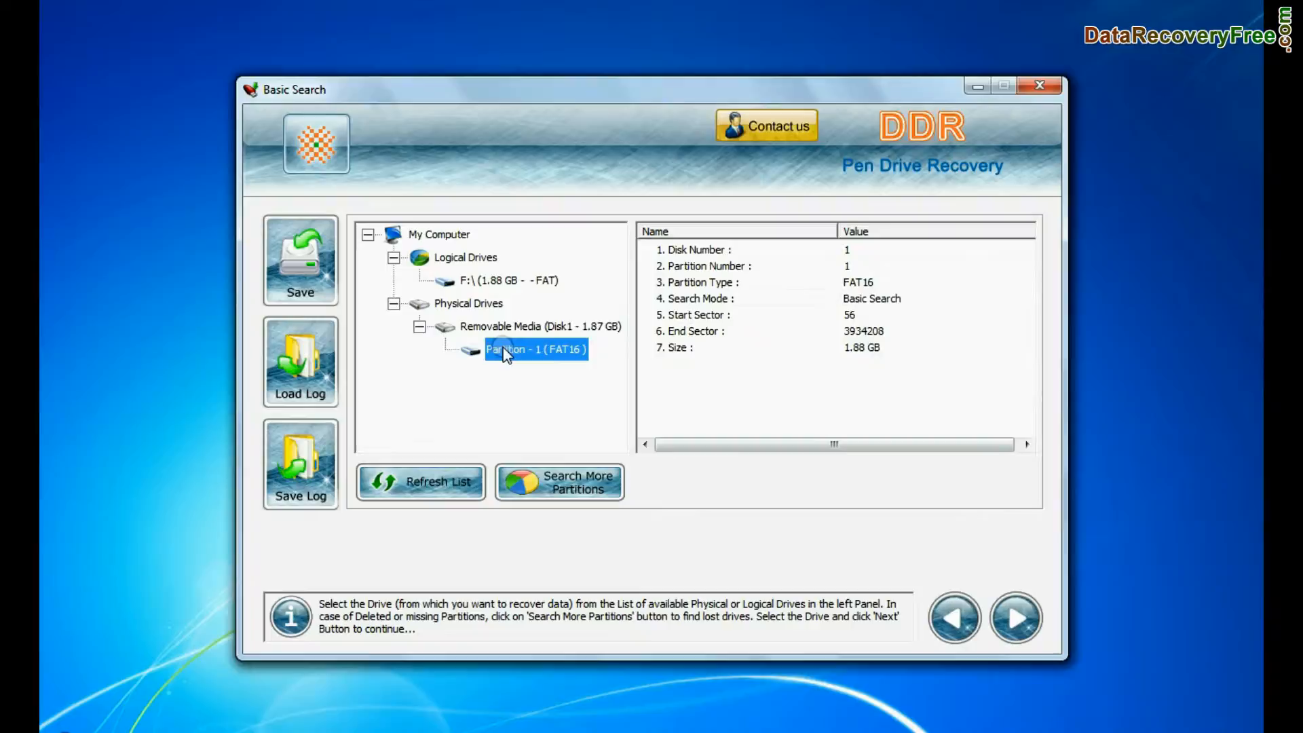
left_click(1015, 619)
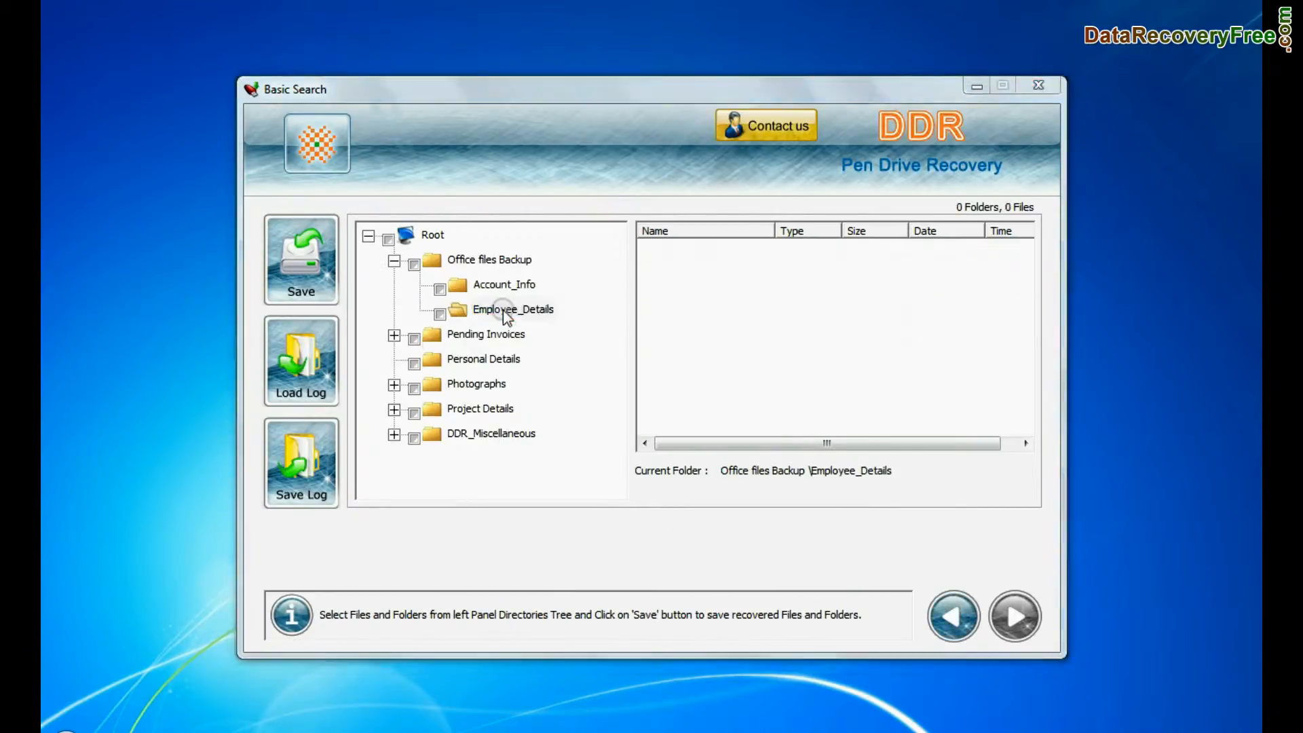
left_click(510, 457)
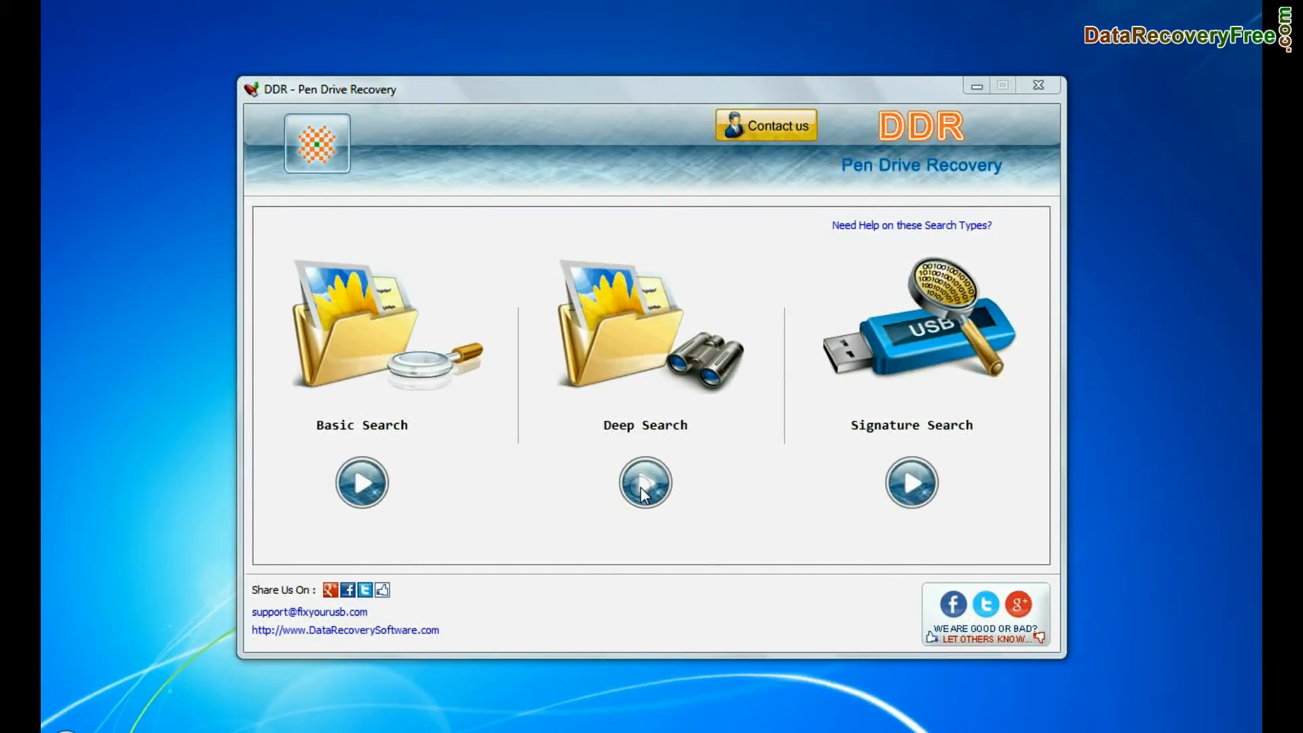
- Run a Deep Search on Partition - 1 (FAT16) of the pen drive using the FAT16 file system
left_click(643, 481)
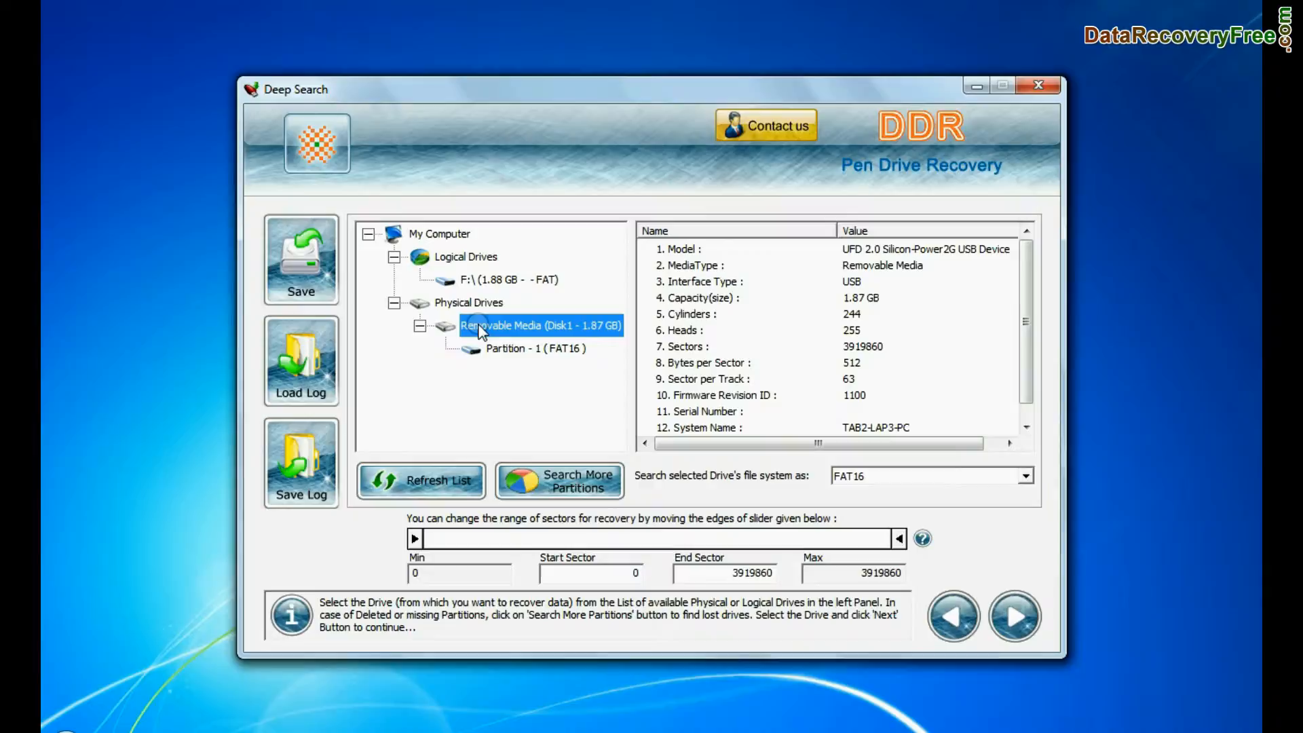
left_click(534, 349)
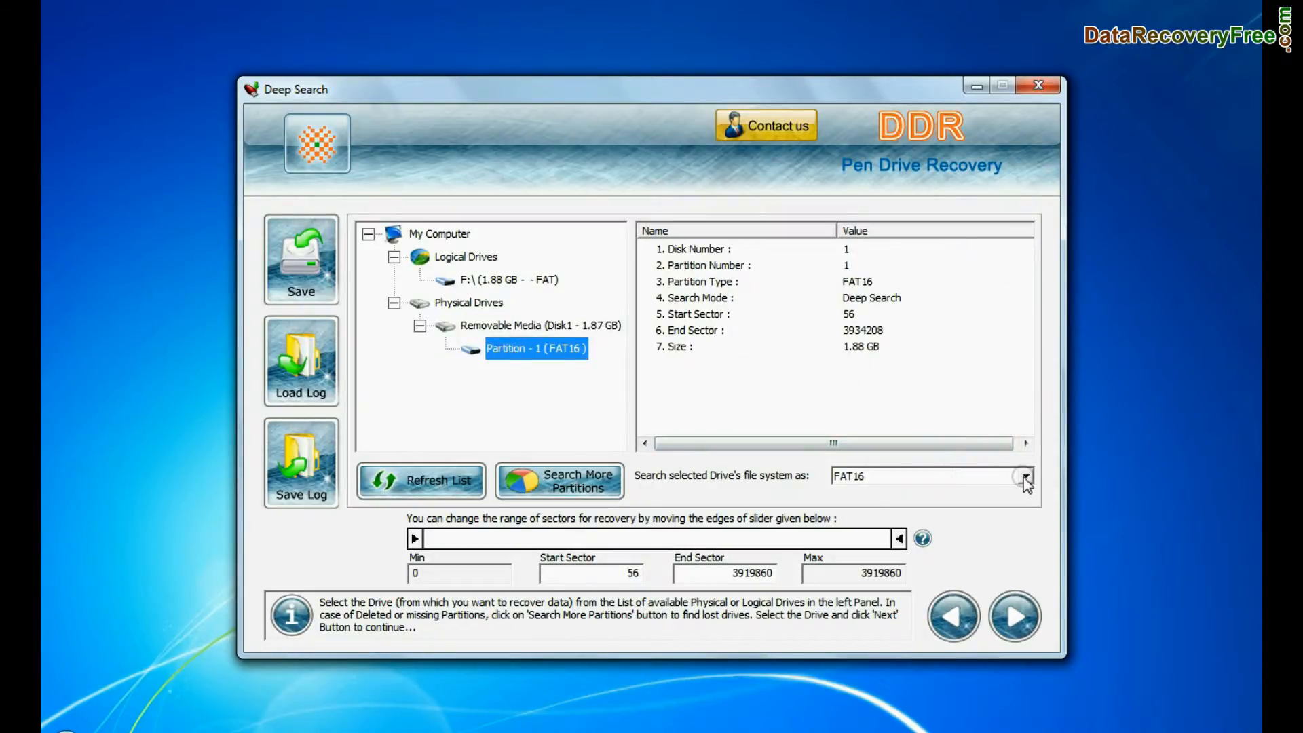
left_click(1023, 475)
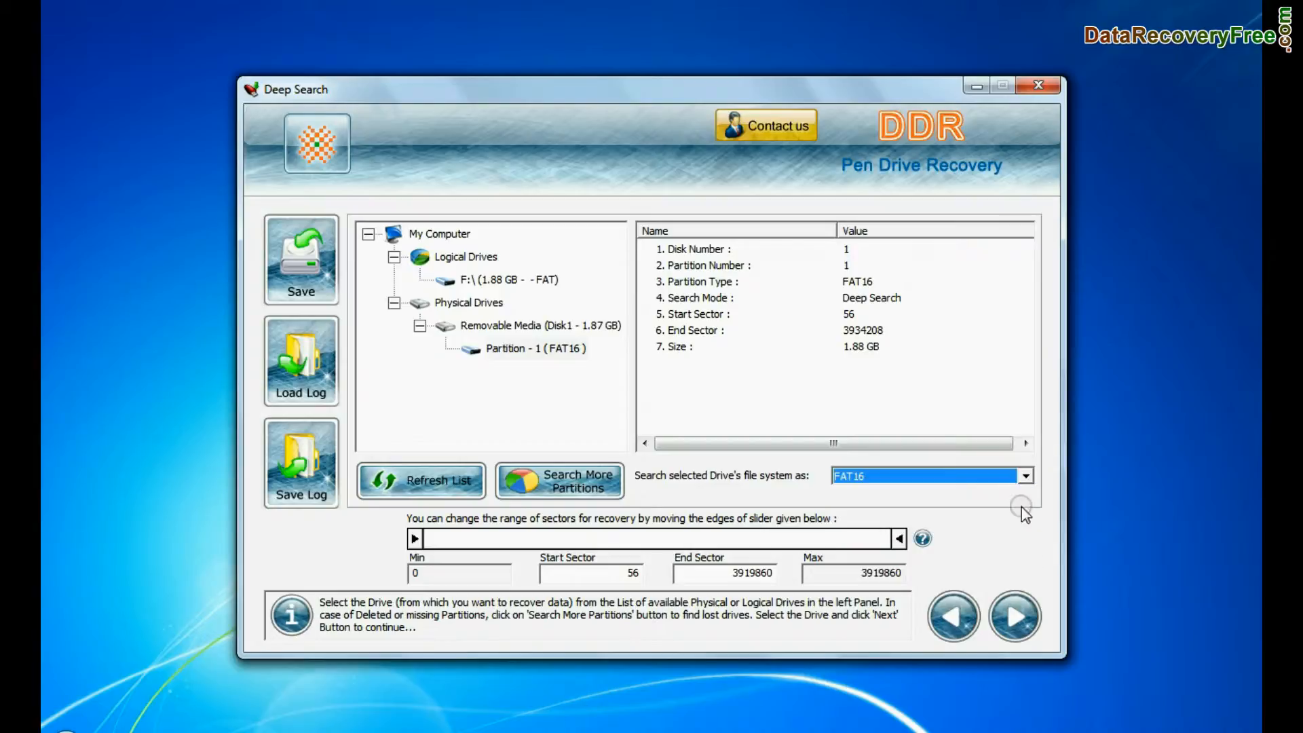
left_click(1014, 616)
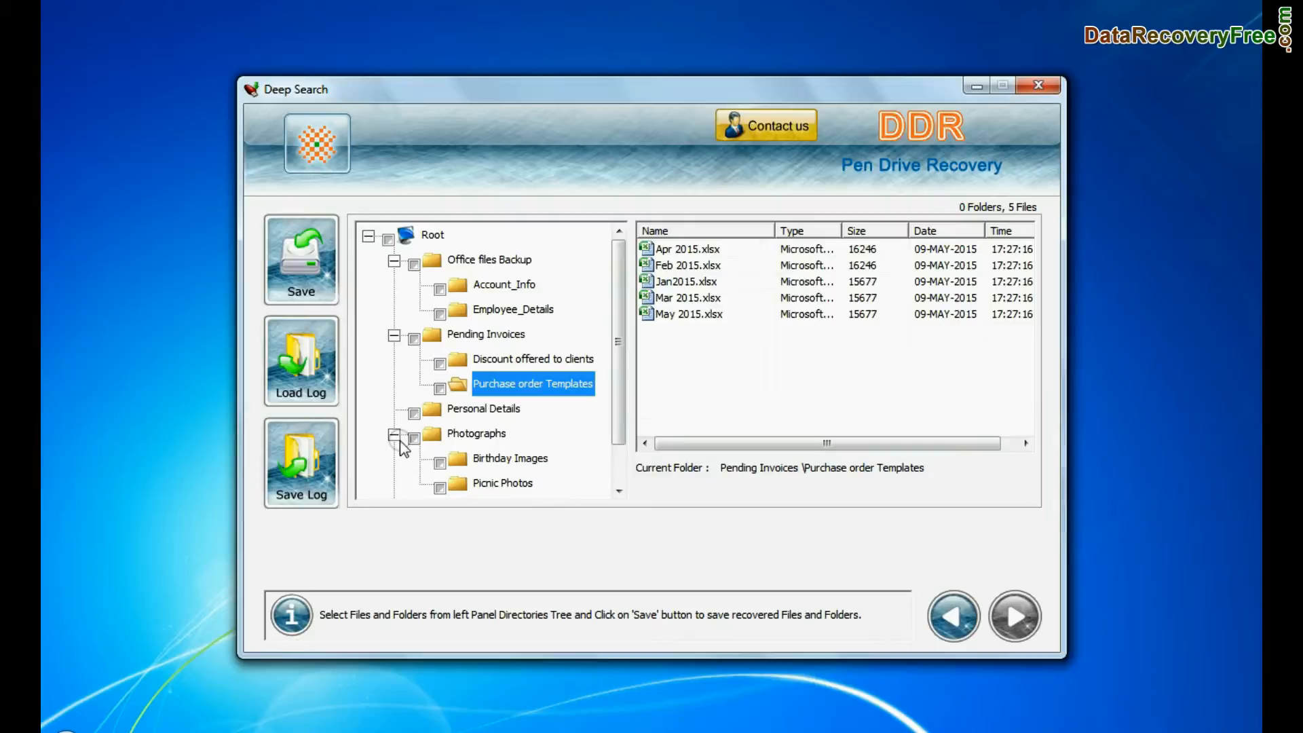
- Save the Deep Search recovered folders and files into the Recovered Data folder
left_click(519, 457)
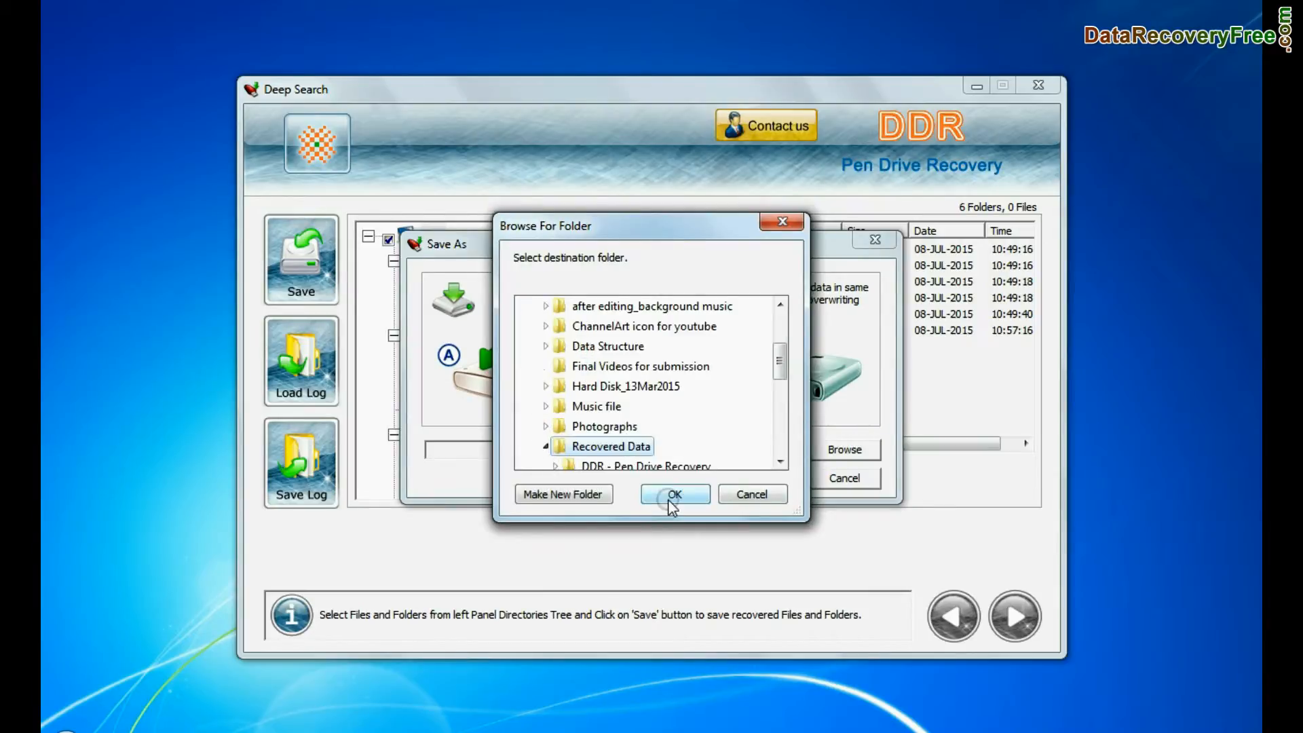
left_click(674, 494)
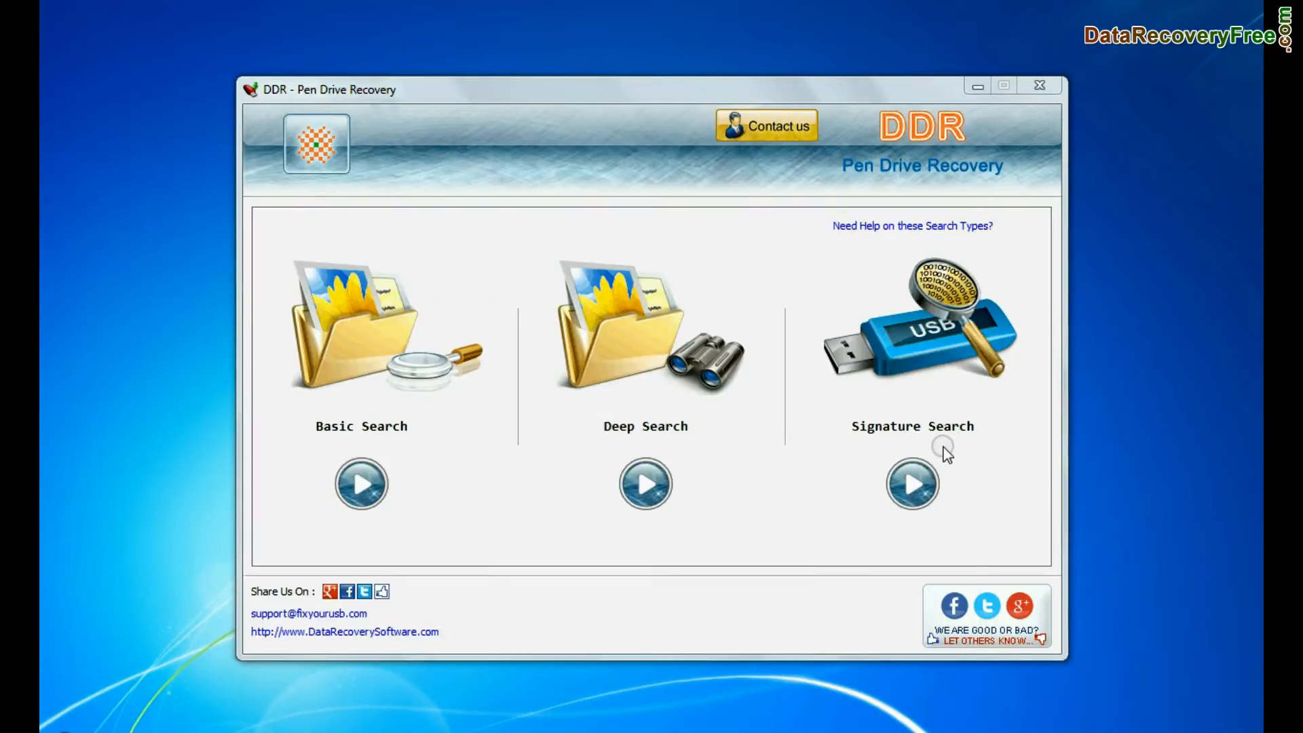
- Start a Signature Search on Partition - 1 (FAT16) and reach the file-type extension list
left_click(912, 483)
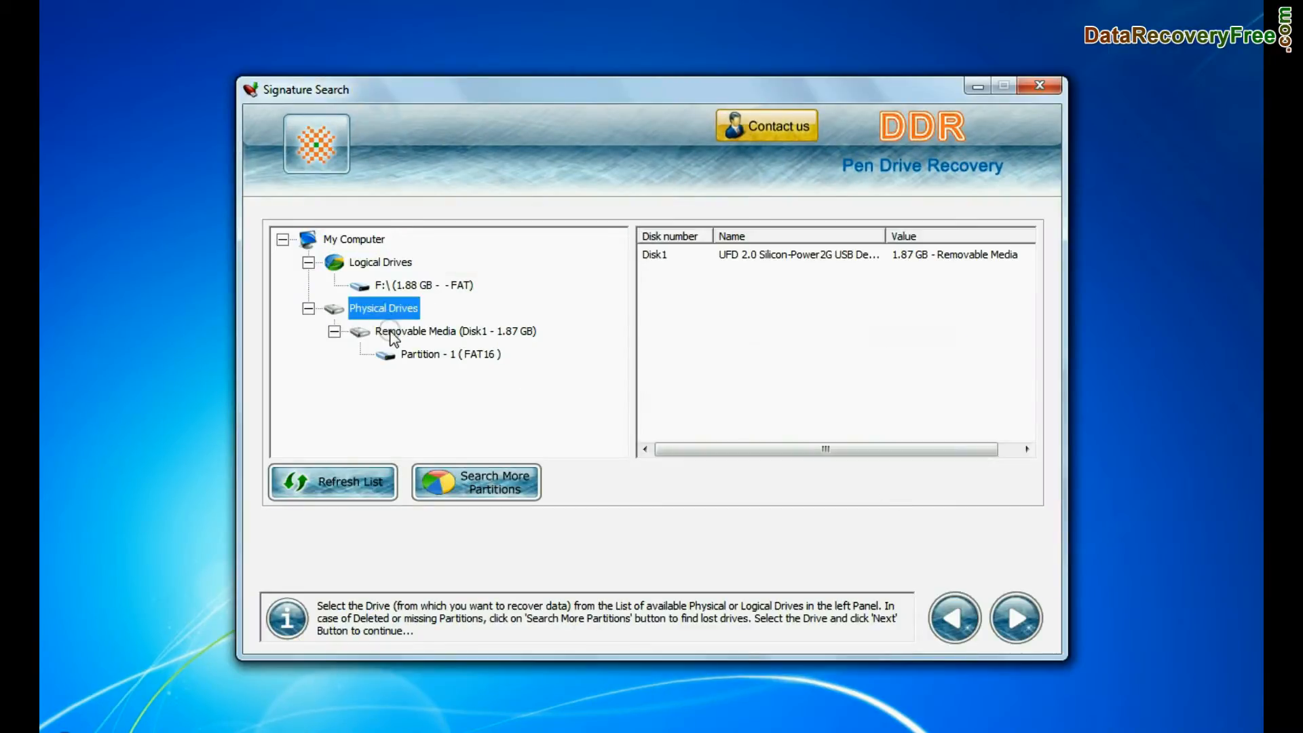
left_click(451, 353)
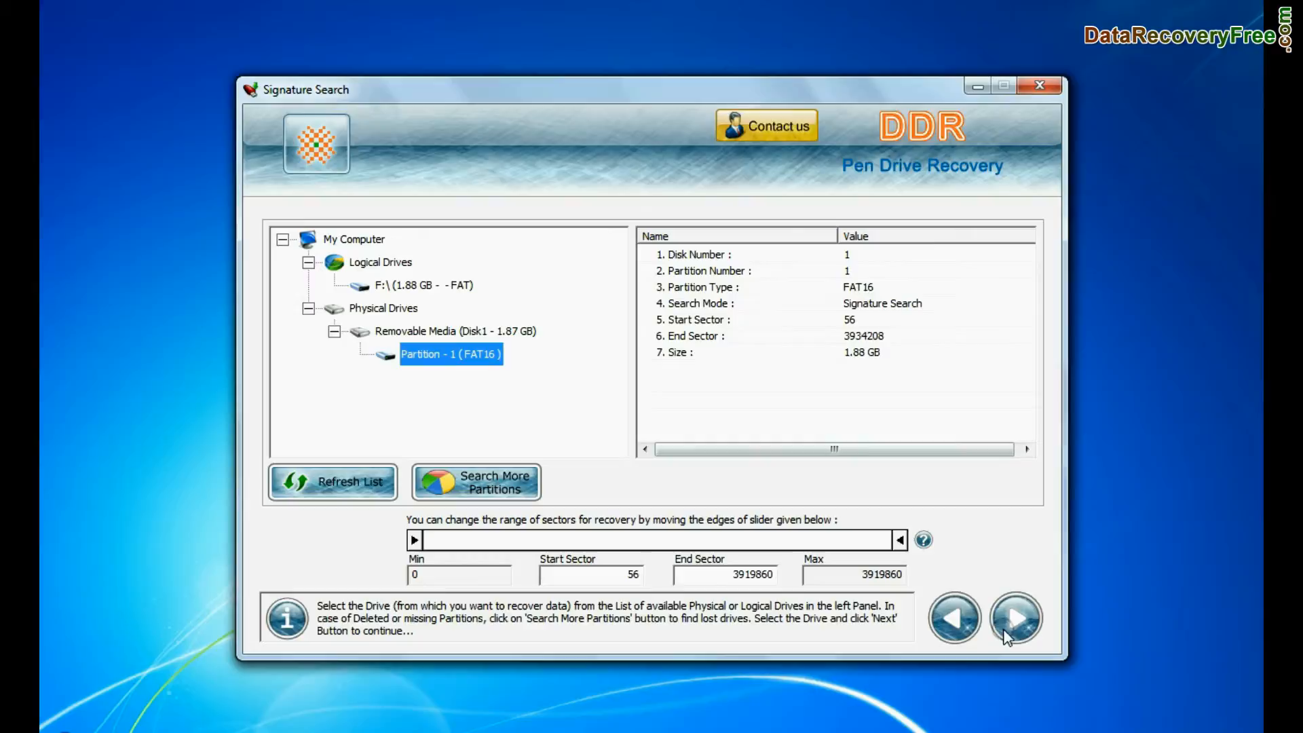
left_click(1015, 617)
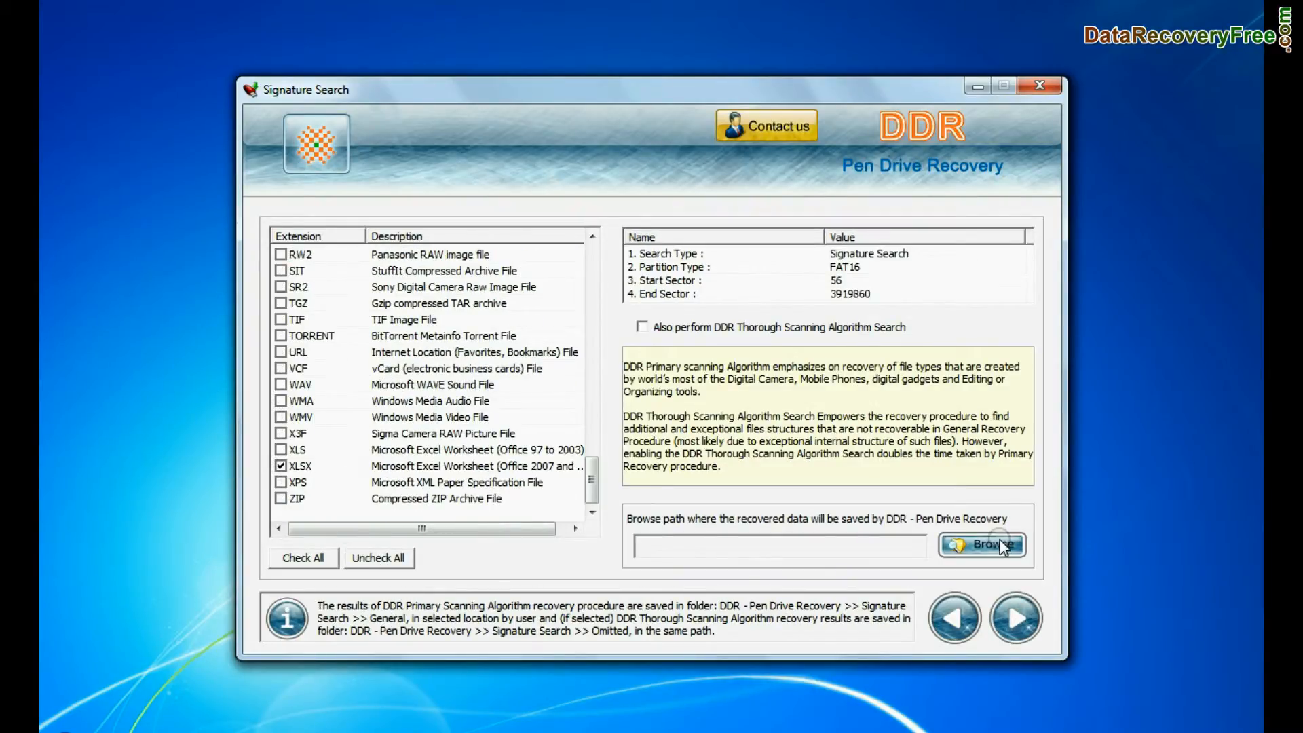
- Choose the save destination on D: for the Signature Search and accept the destination notice
left_click(982, 544)
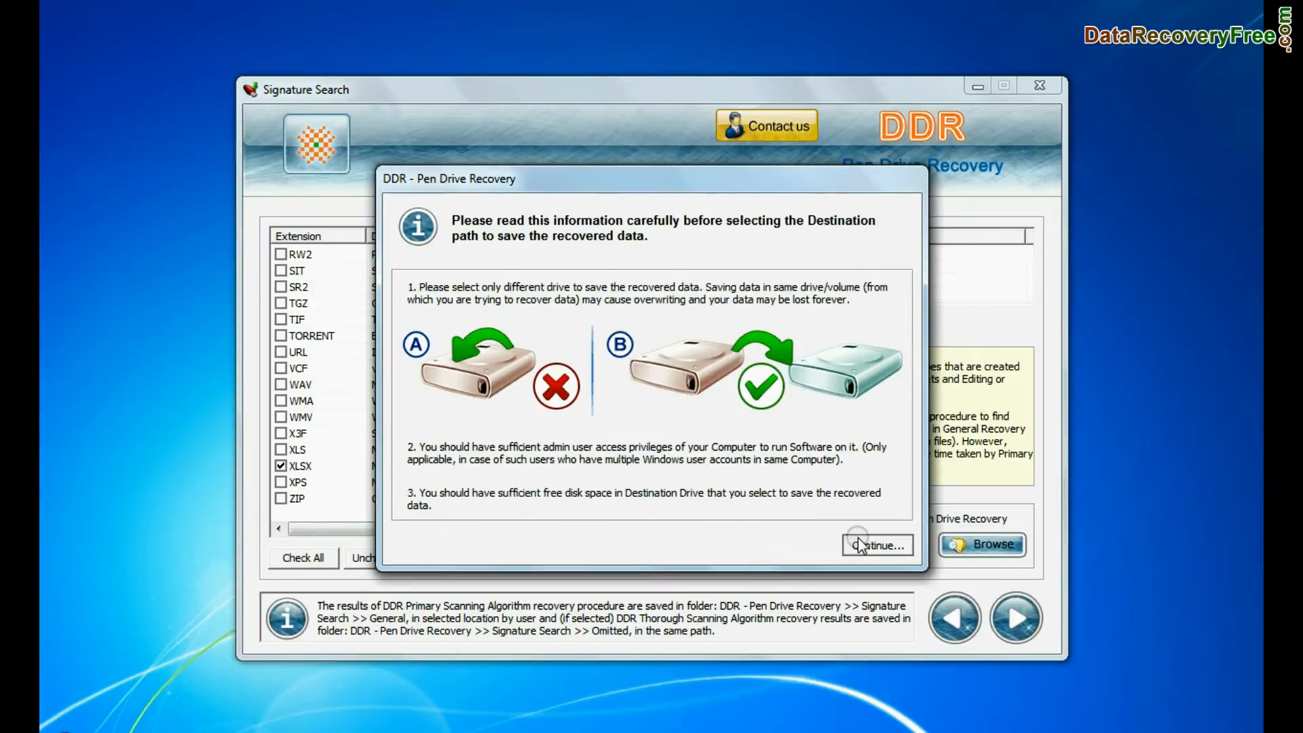
left_click(875, 545)
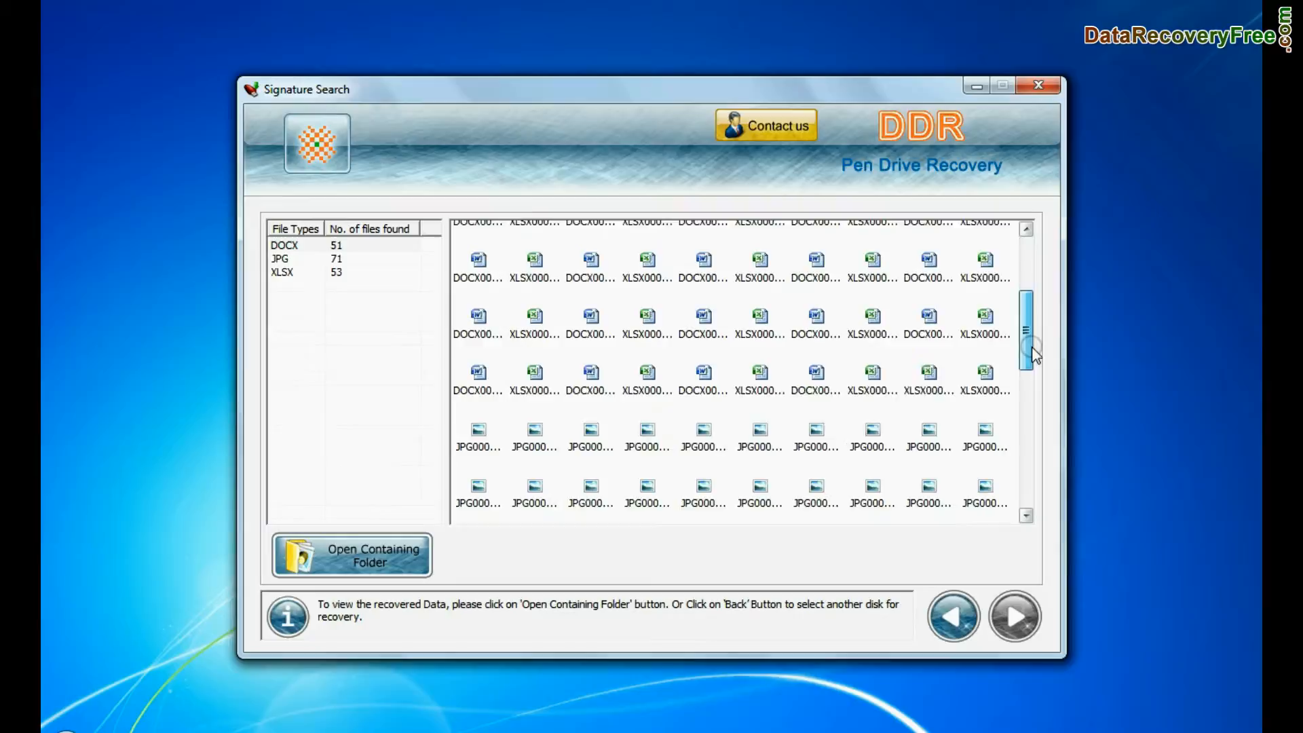
- Browse the recovered DOCX files in the Signature Search results folder on D:
scroll("down", 3)
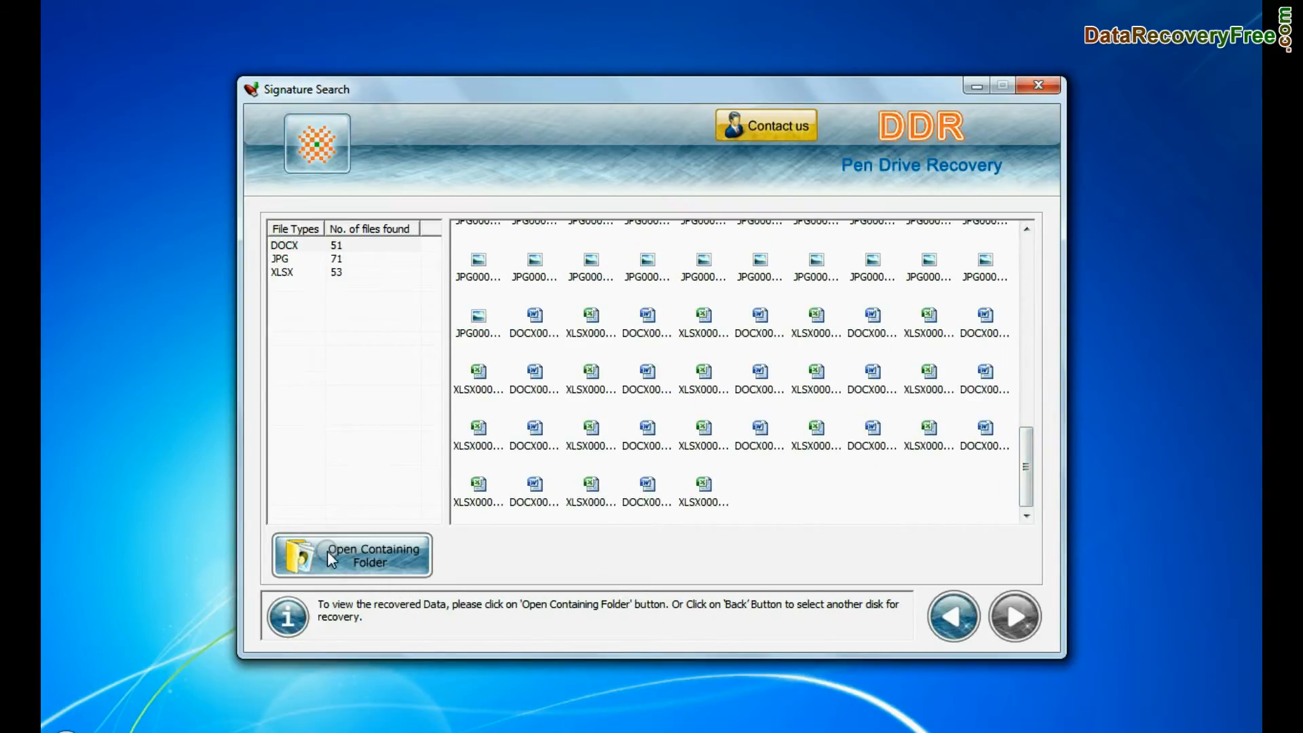
left_click(349, 555)
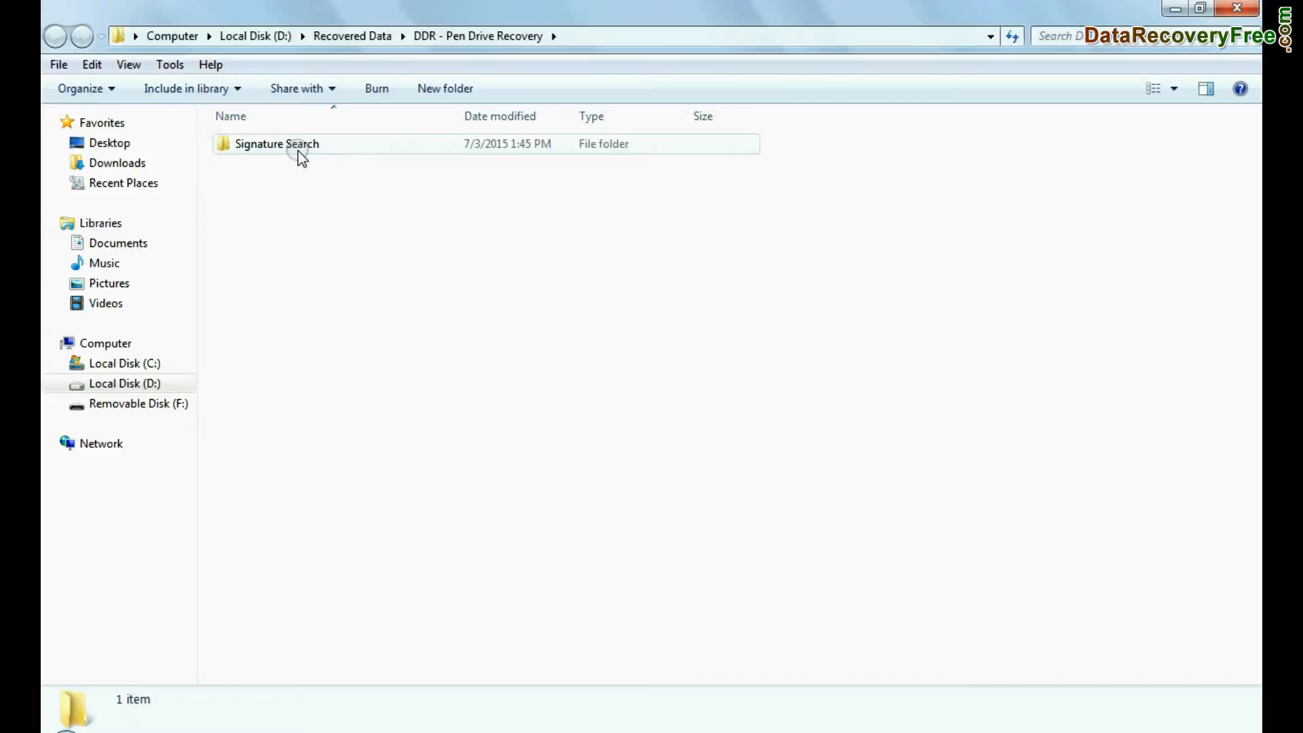
double_click(277, 144)
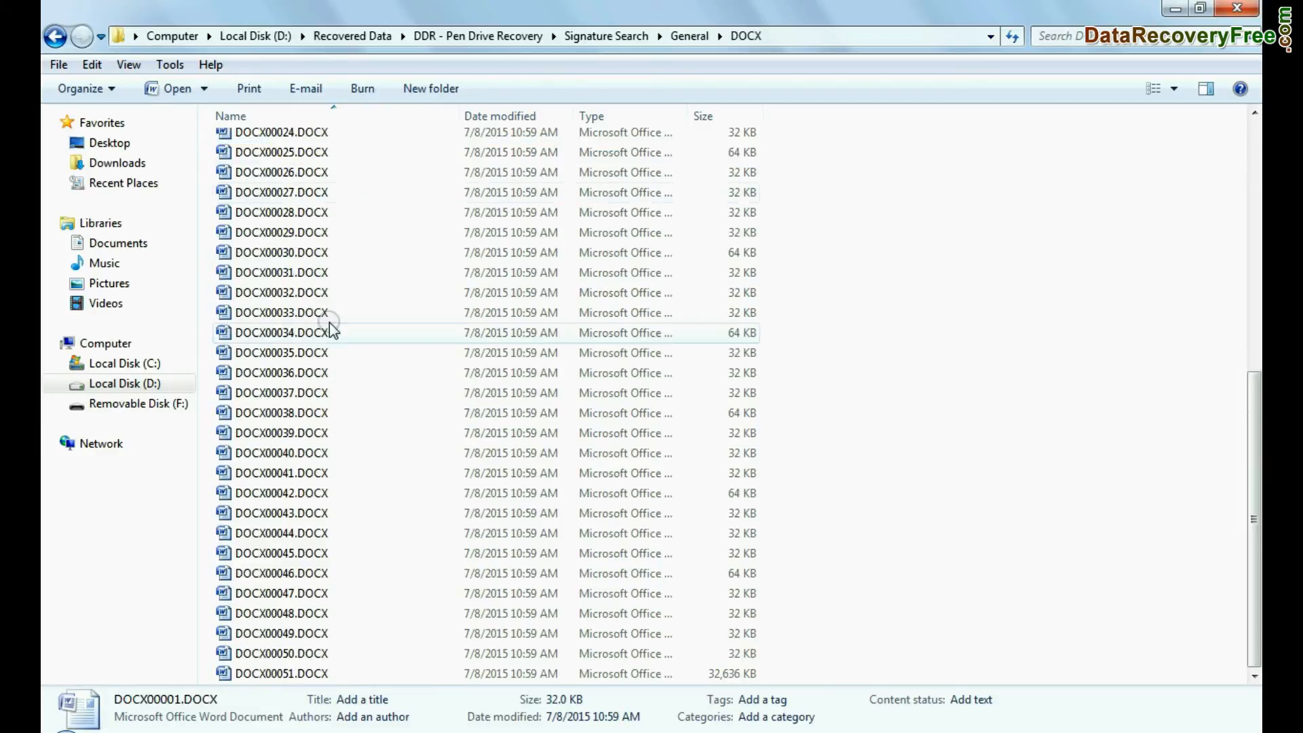